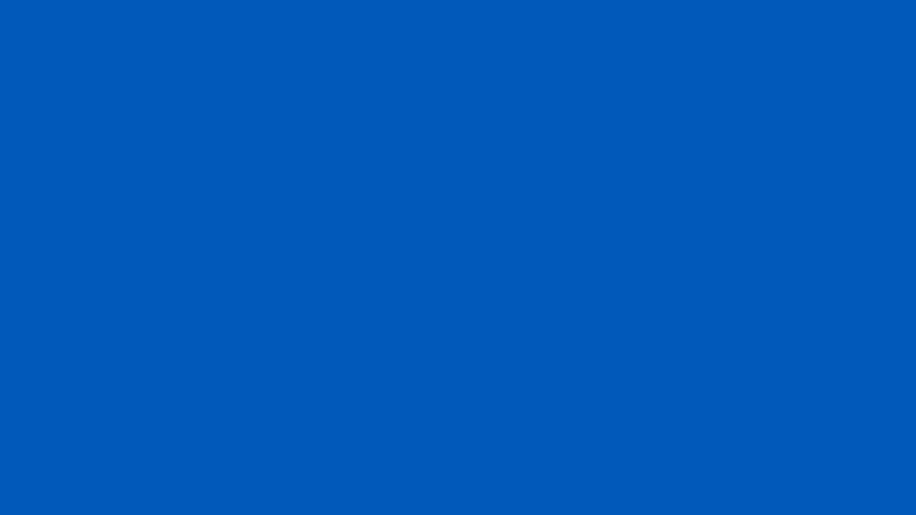
Step: Enter the search text 'Branded fa' in Postman
{"action": "type", "text": "Branded fa"}
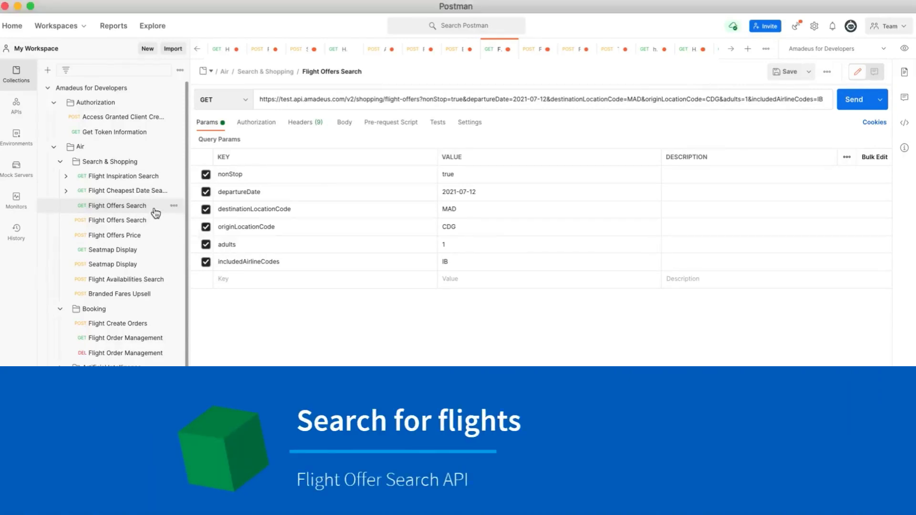
{"action": "left_click", "coordinate": [854, 99]}
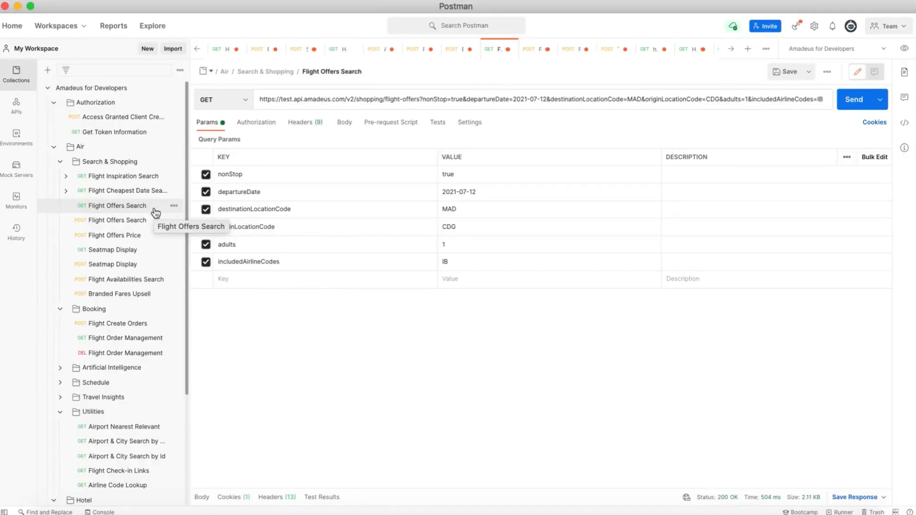
{"action": "mouse_move", "coordinate": [163, 215]}
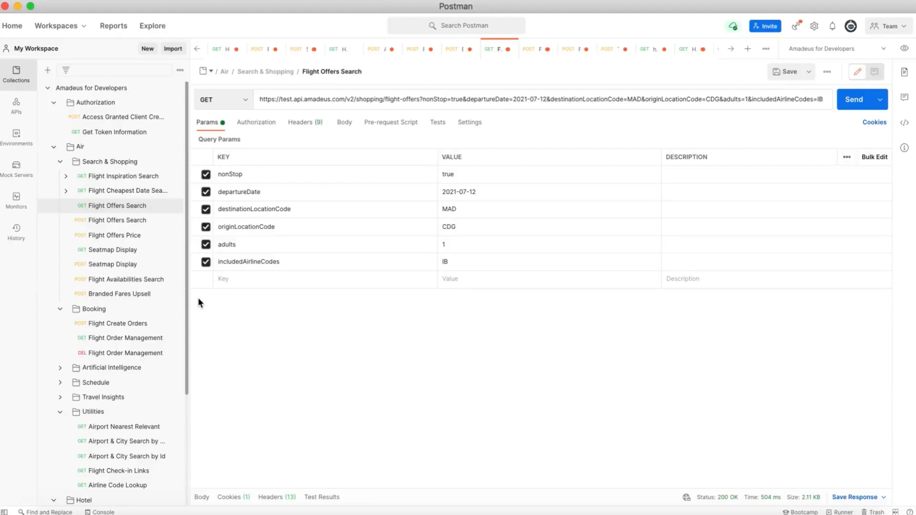
{"action": "left_click", "coordinate": [460, 209]}
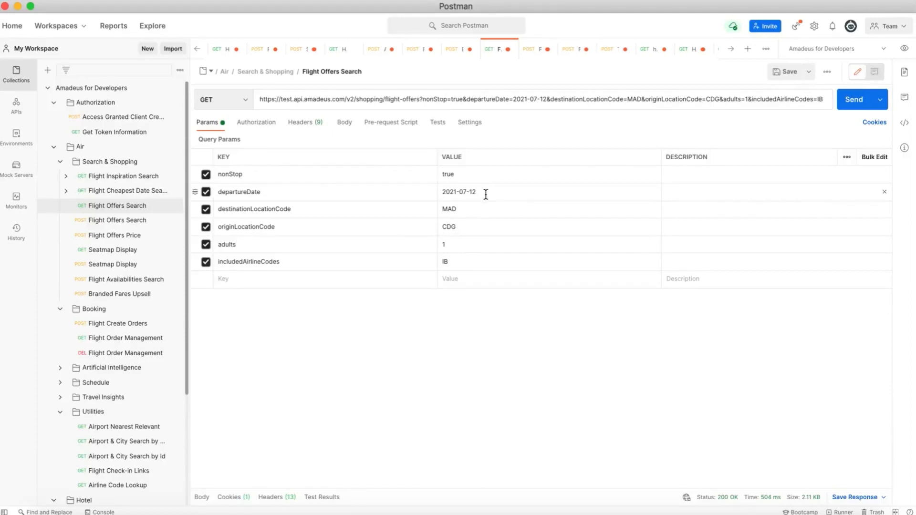
{"action": "mouse_move", "coordinate": [482, 179]}
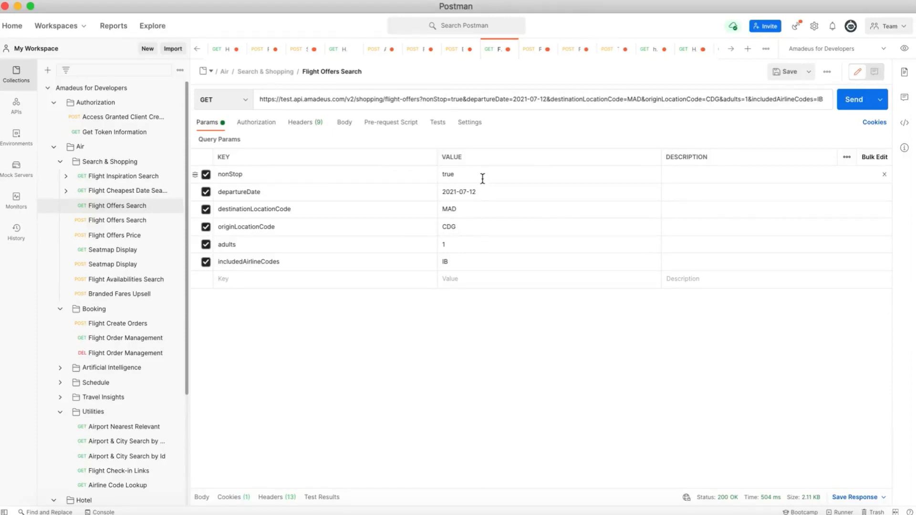
{"action": "mouse_move", "coordinate": [474, 262]}
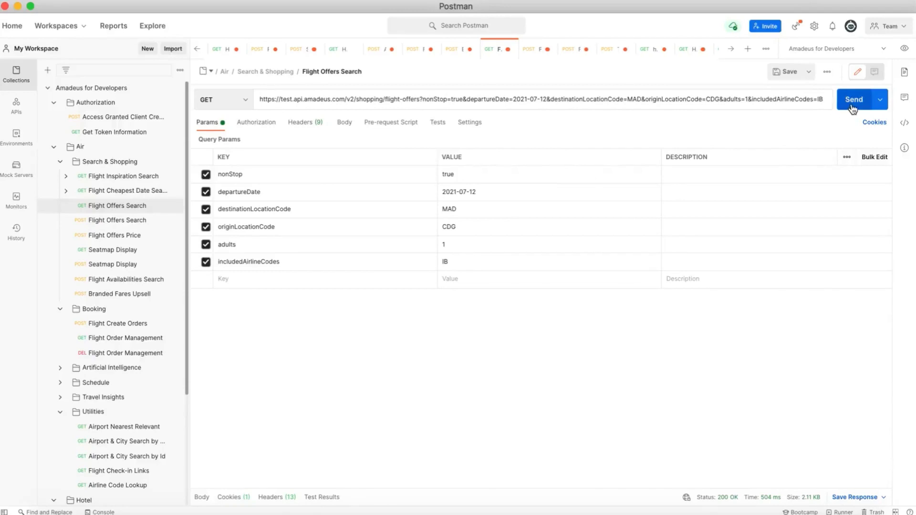
Step: Send the flight search and scroll through the returned IB3741 offer priced 123.02 EUR
{"action": "left_click", "coordinate": [854, 100]}
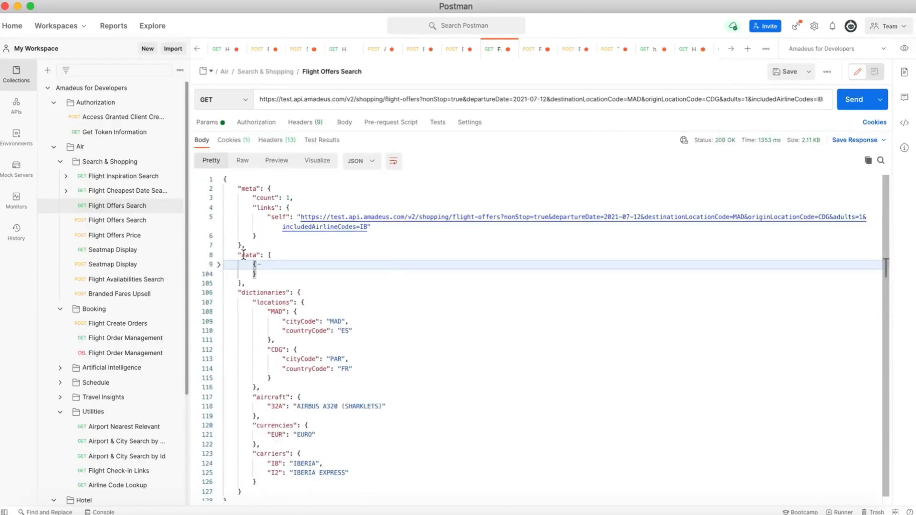
{"action": "left_click", "coordinate": [218, 264]}
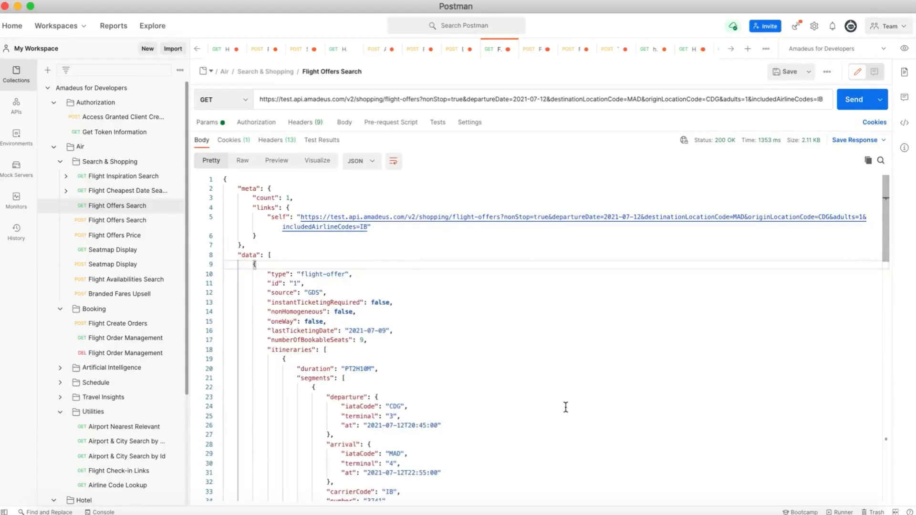
{"action": "scroll", "scroll_direction": "down", "scroll_amount": 3}
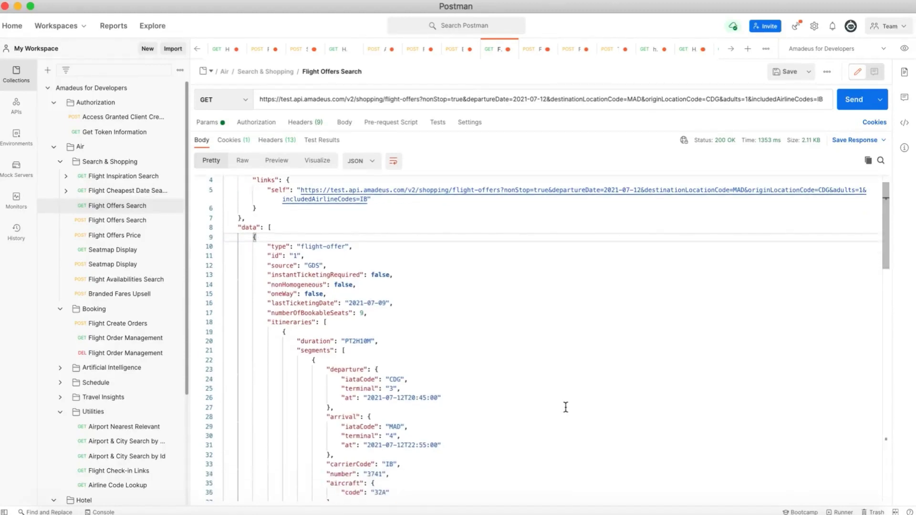
{"action": "scroll", "scroll_direction": "down", "scroll_amount": 3}
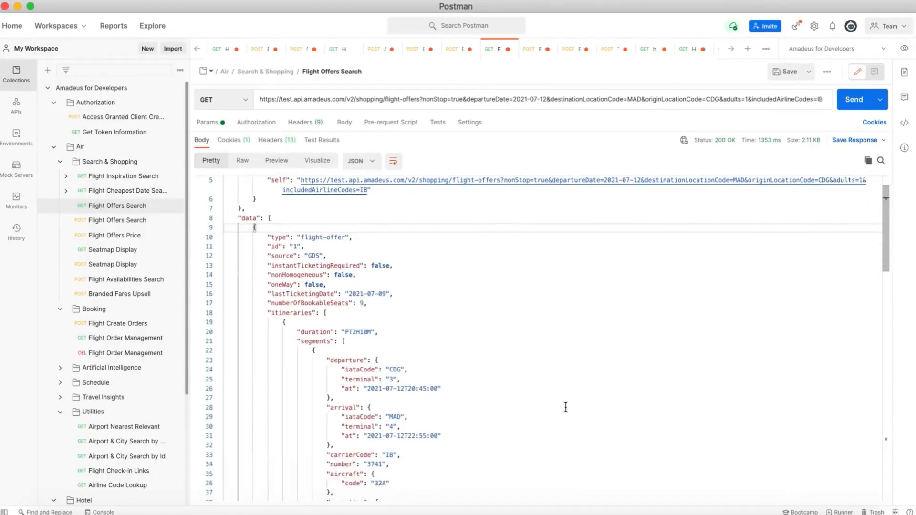
{"action": "scroll", "scroll_direction": "down", "scroll_amount": 3}
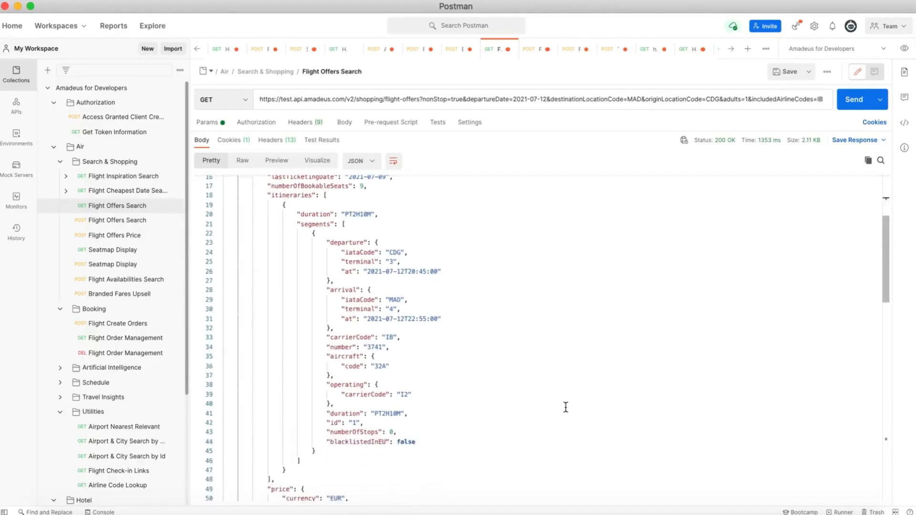
{"action": "scroll", "scroll_direction": "down", "scroll_amount": 3}
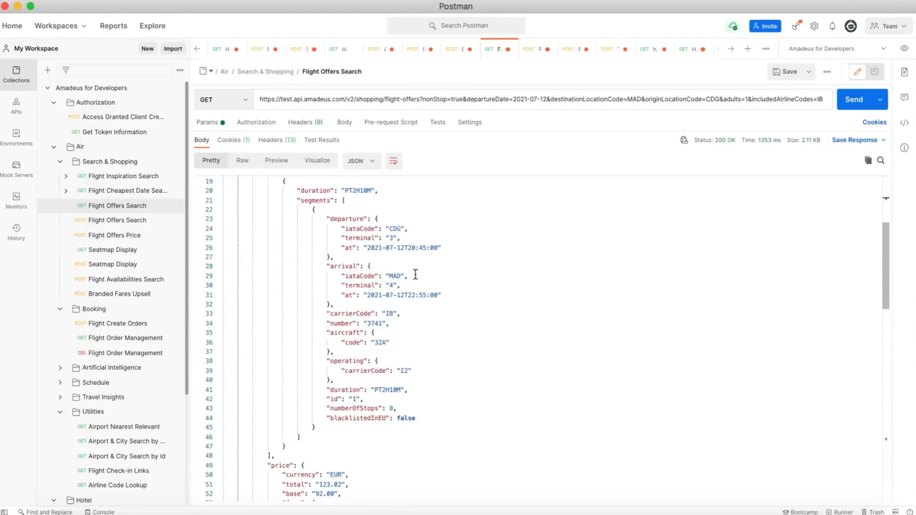
{"action": "mouse_move", "coordinate": [444, 373]}
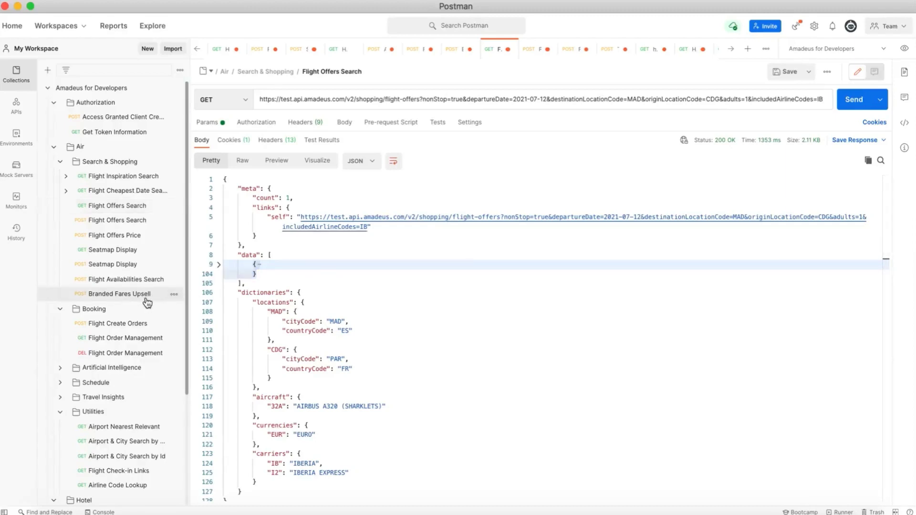
Step: Open POST Branded Fares Upsell and expand the IB3741 flight offer in its JSON body
{"action": "left_click", "coordinate": [119, 294]}
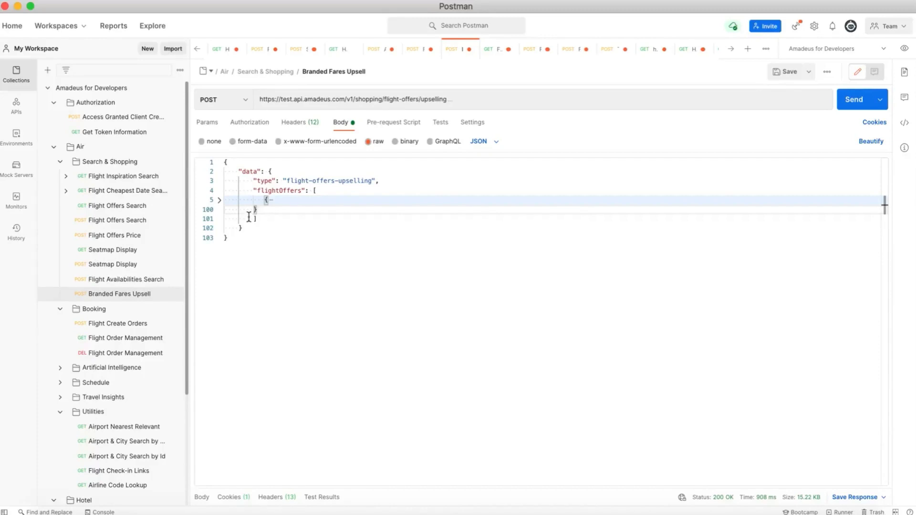
{"action": "left_click", "coordinate": [219, 200]}
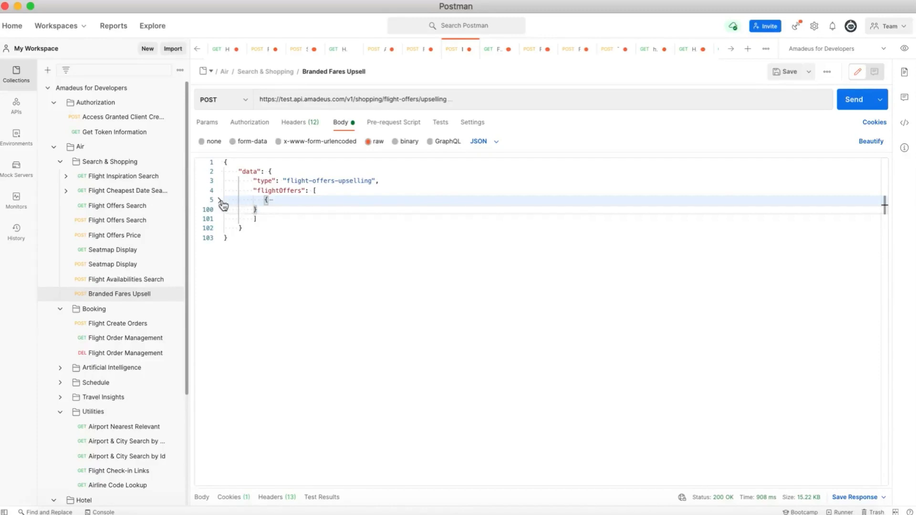
{"action": "left_click", "coordinate": [222, 200]}
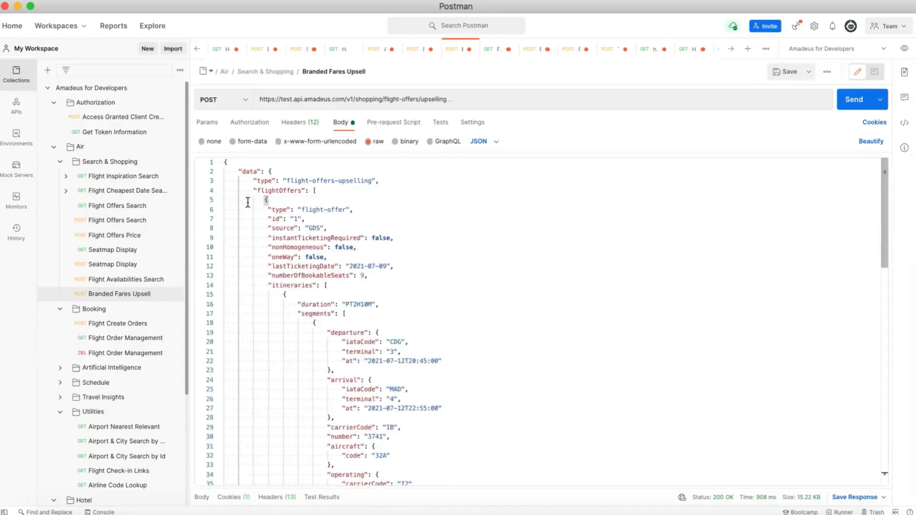
{"action": "left_click", "coordinate": [219, 200]}
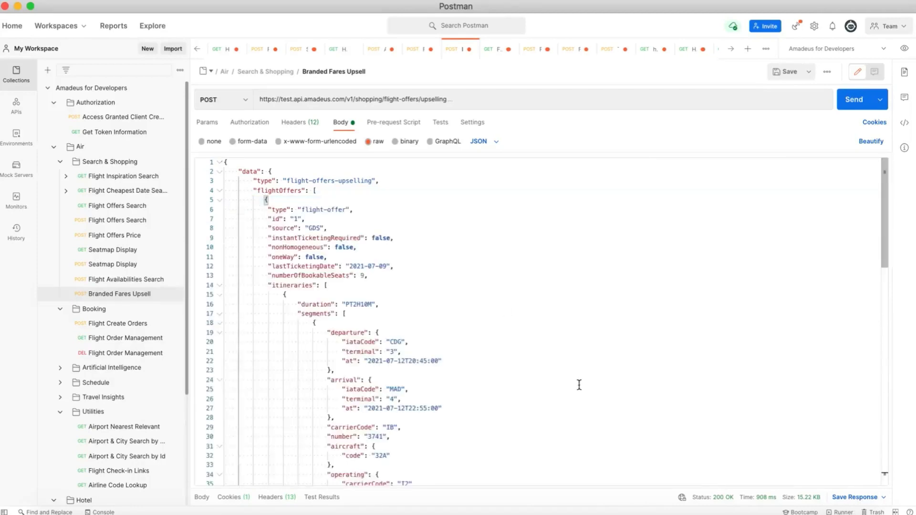
{"action": "scroll", "scroll_direction": "down", "scroll_amount": 3}
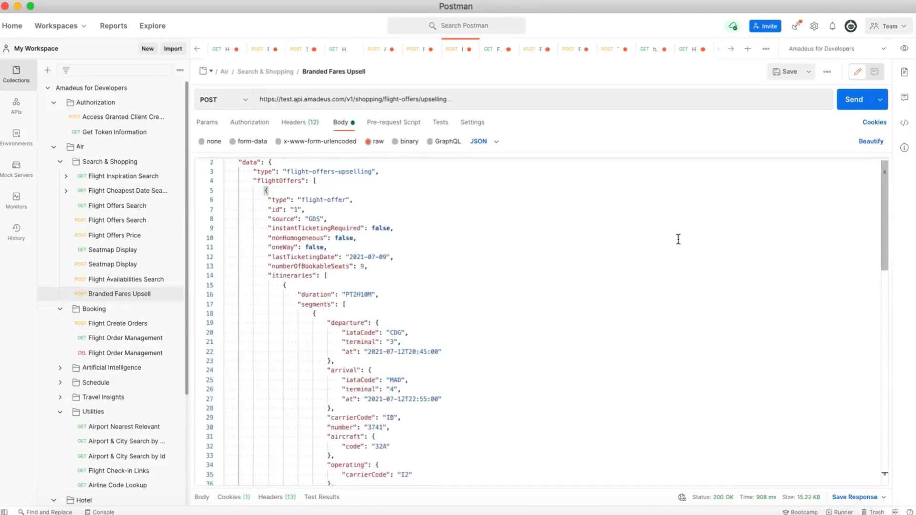
{"action": "mouse_move", "coordinate": [709, 212]}
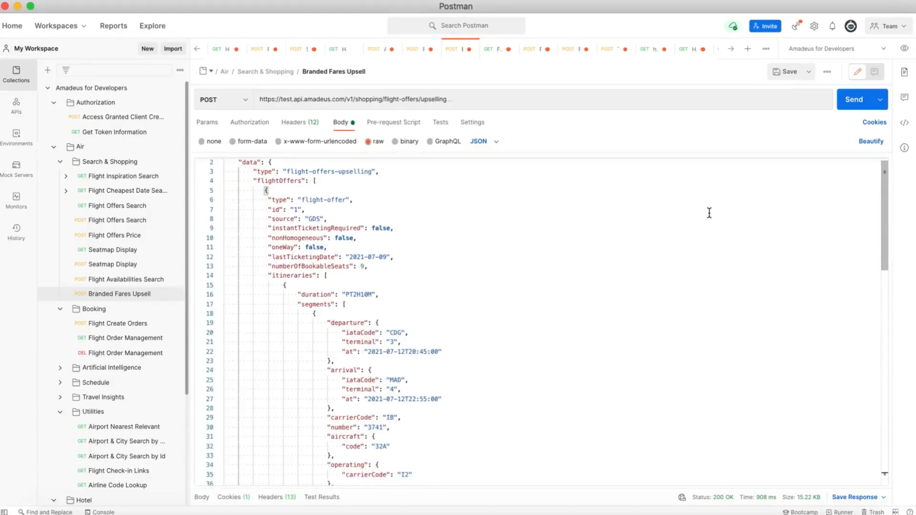
{"action": "mouse_move", "coordinate": [842, 108]}
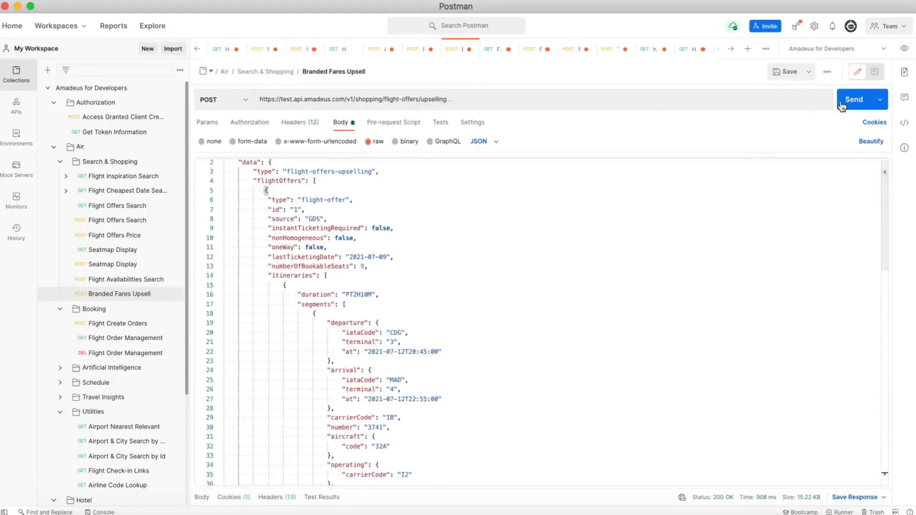
Step: Send the Branded Fares Upsell request and review the five returned fare offers
{"action": "left_click", "coordinate": [856, 99]}
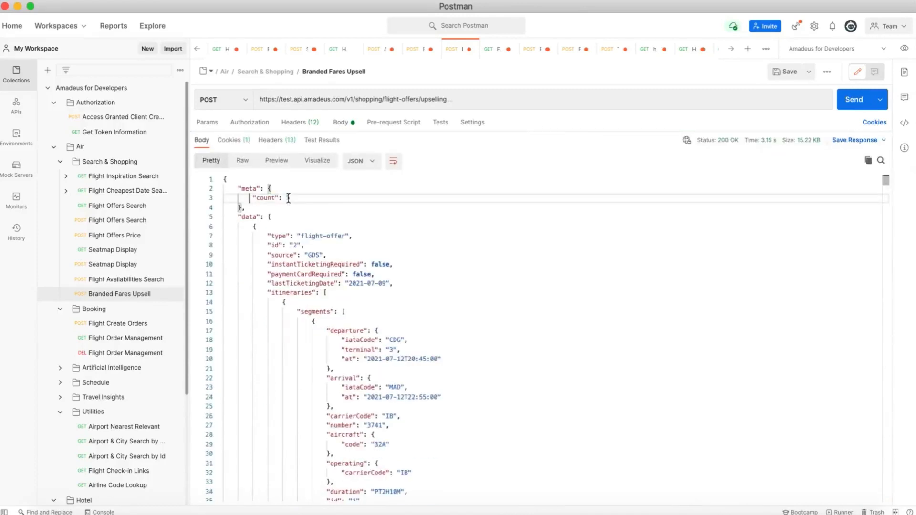
{"action": "type", "text": "5"}
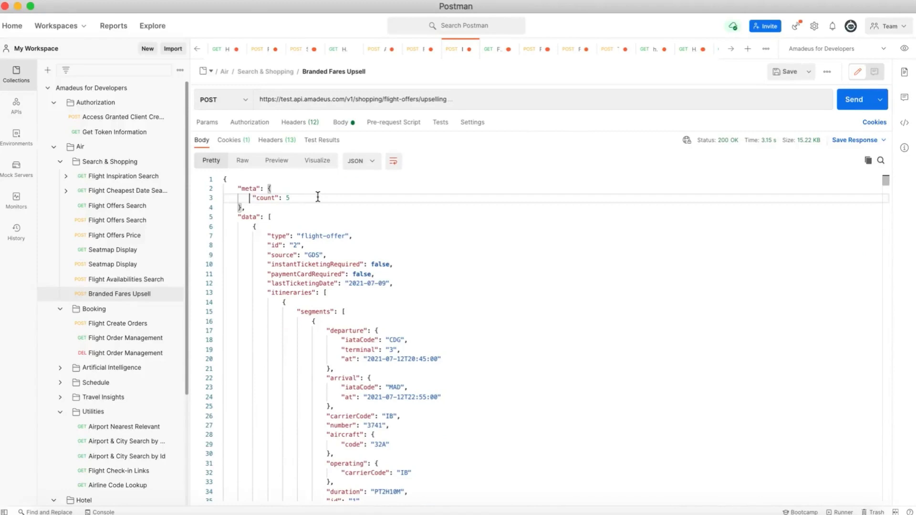
{"action": "mouse_move", "coordinate": [330, 197]}
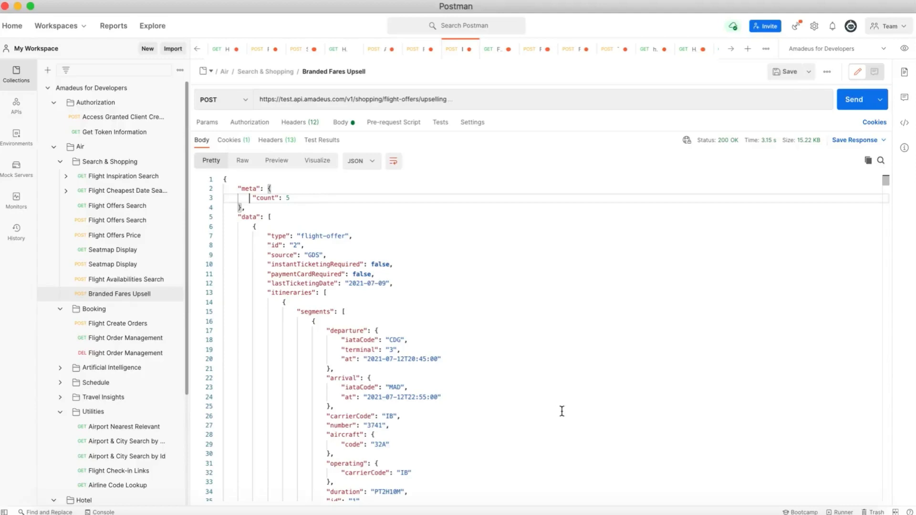
{"action": "scroll", "scroll_direction": "down", "scroll_amount": 3}
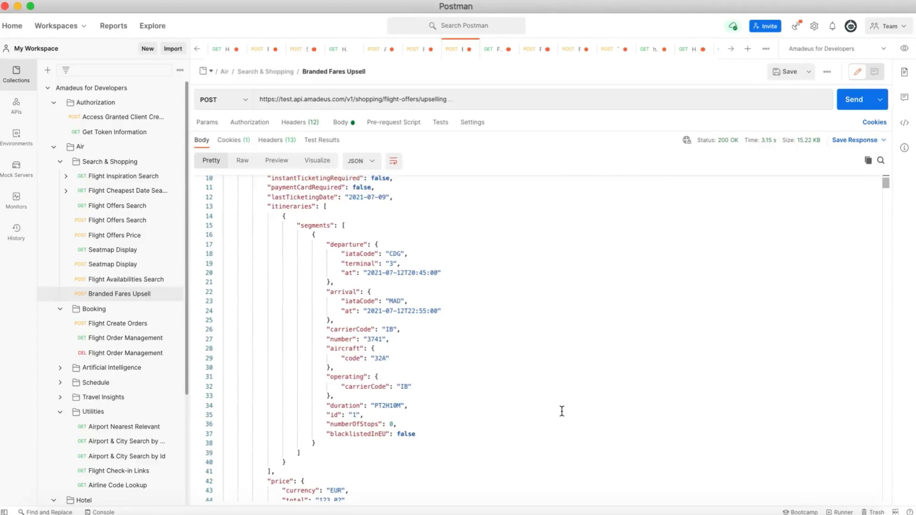
Step: Search the response for 'XL SEAT' and move to the third match, under the COMFORT fare
{"action": "type", "text": "PRIO"}
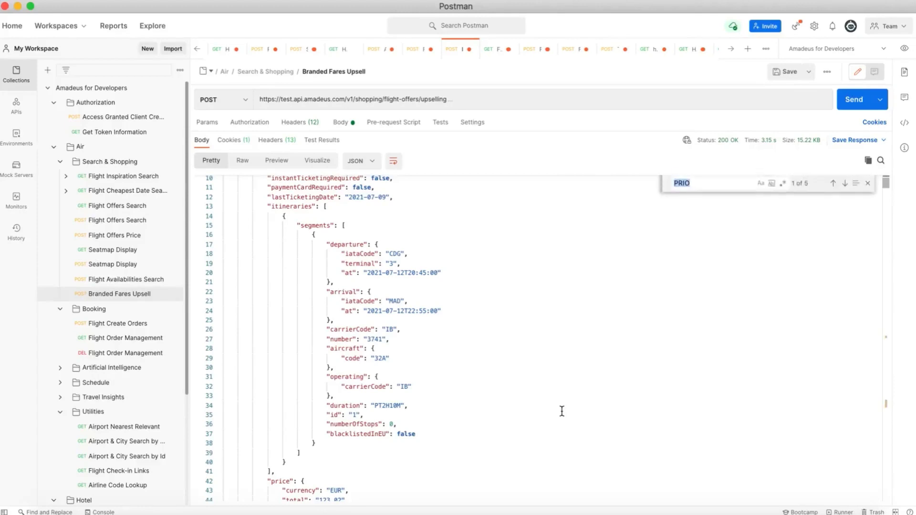
{"action": "type", "text": "XL SEAT"}
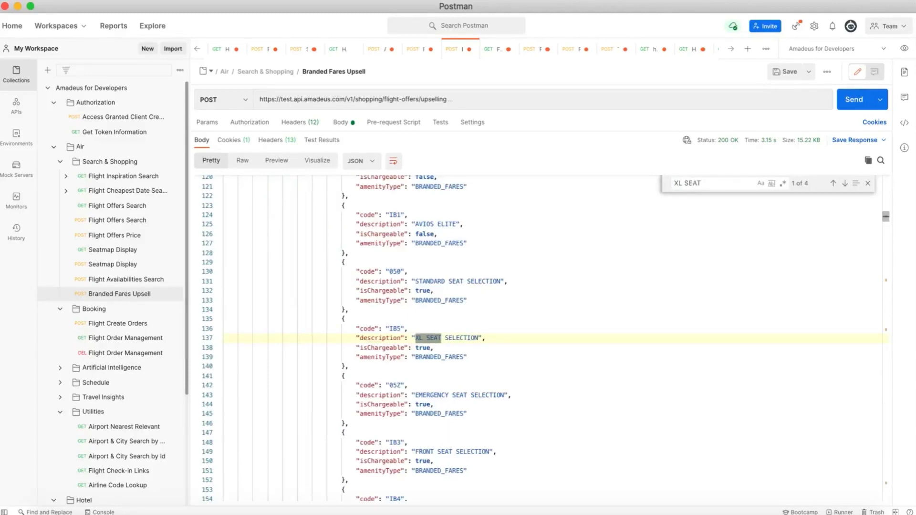
{"action": "left_click", "coordinate": [847, 183]}
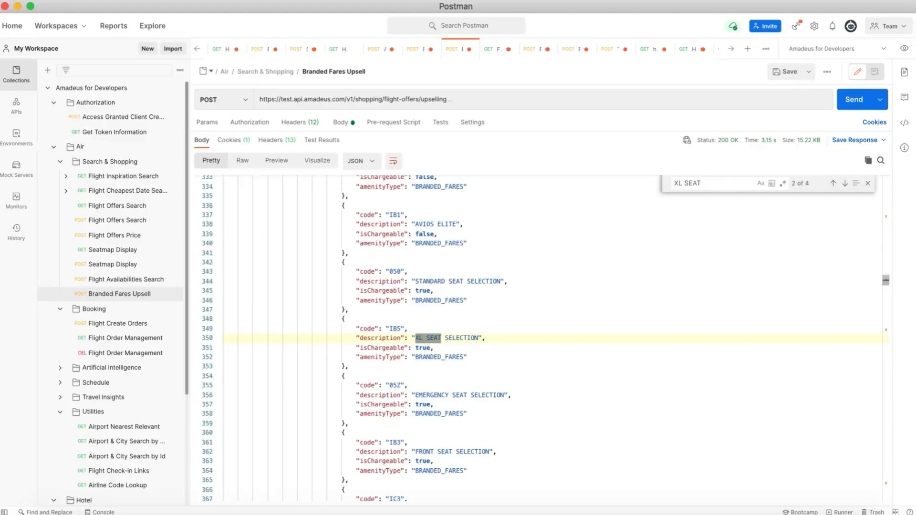
{"action": "left_click", "coordinate": [849, 183]}
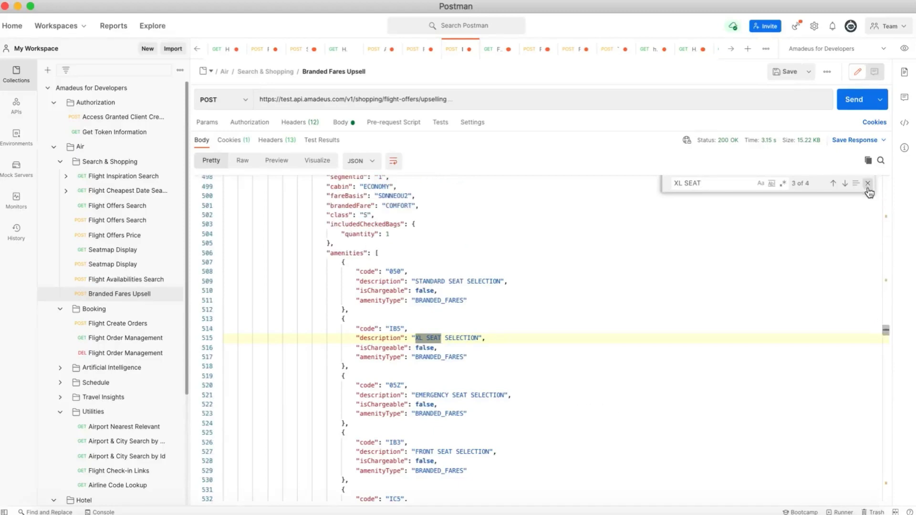
Step: Close the response search and scroll up to flight offer 4, the 190.02 EUR COMFORT fare
{"action": "left_click", "coordinate": [867, 184]}
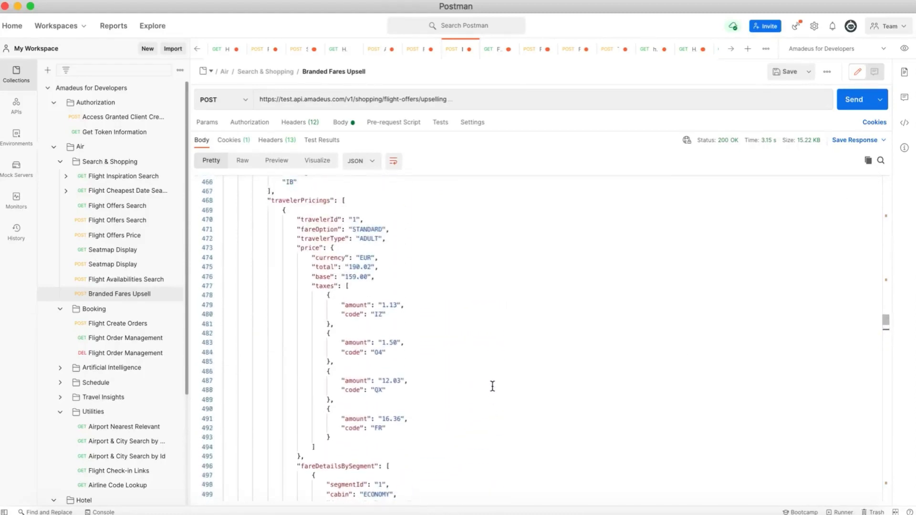
{"action": "scroll", "scroll_direction": "up", "scroll_amount": 3}
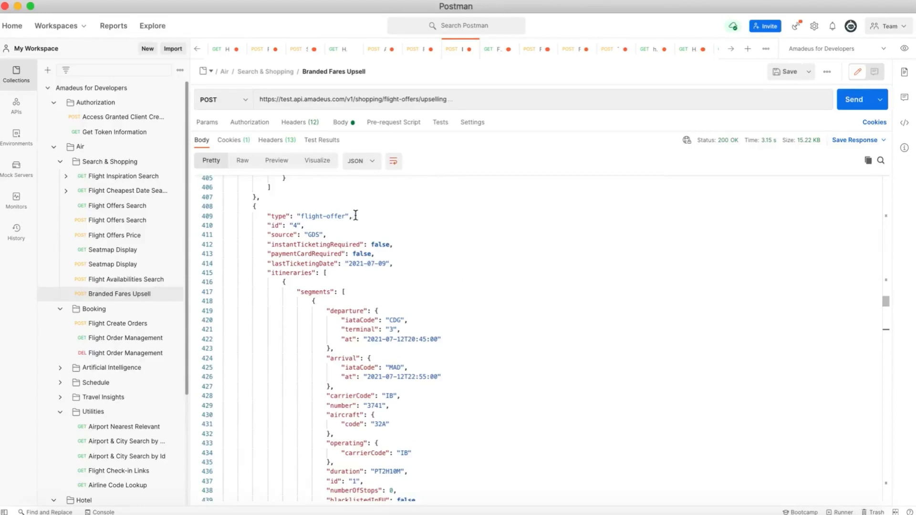
{"action": "mouse_move", "coordinate": [346, 224]}
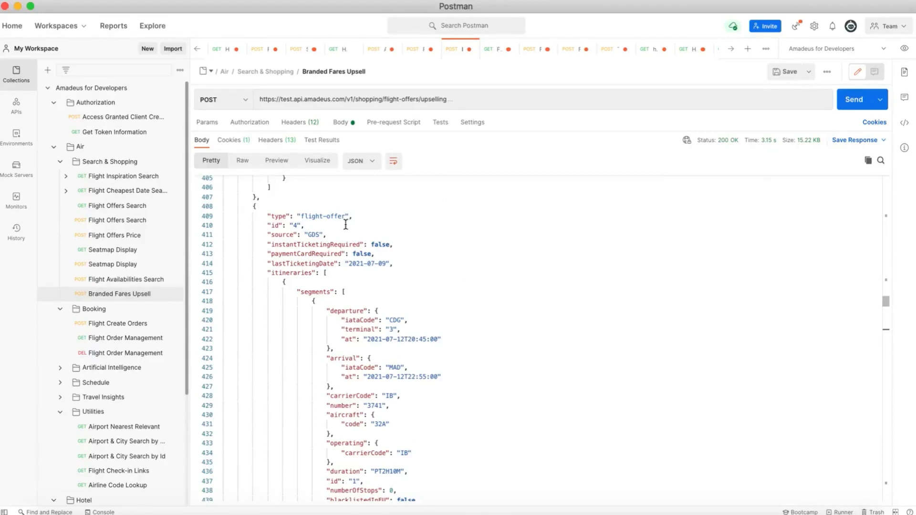
{"action": "mouse_move", "coordinate": [417, 364]}
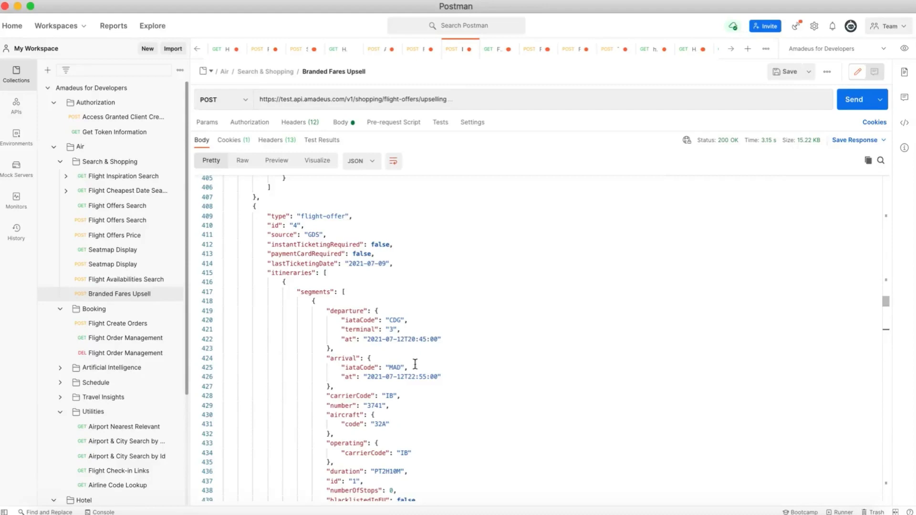
{"action": "mouse_move", "coordinate": [487, 438]}
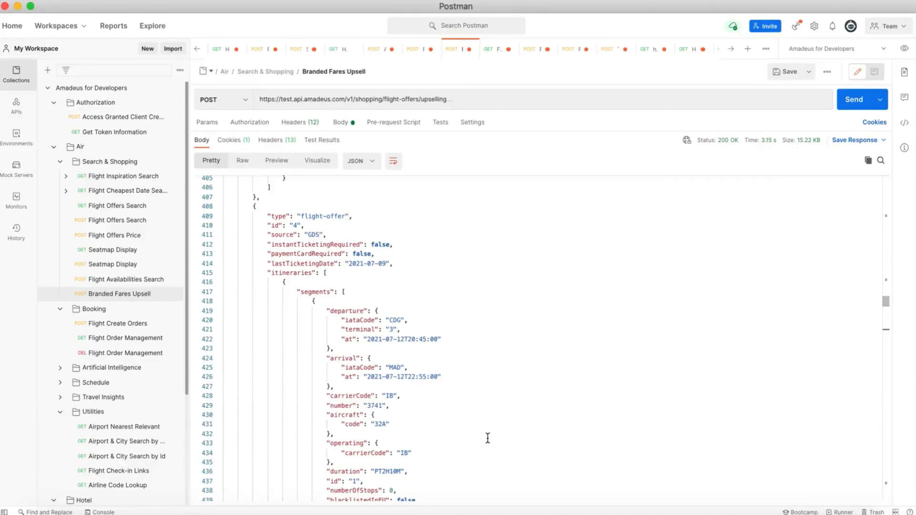
{"action": "scroll", "scroll_direction": "down", "scroll_amount": 3}
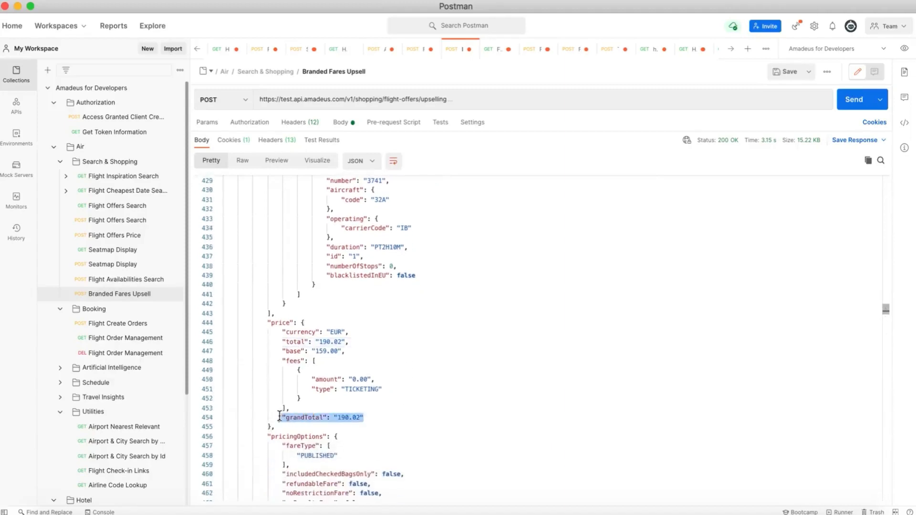
{"action": "left_click", "coordinate": [416, 408]}
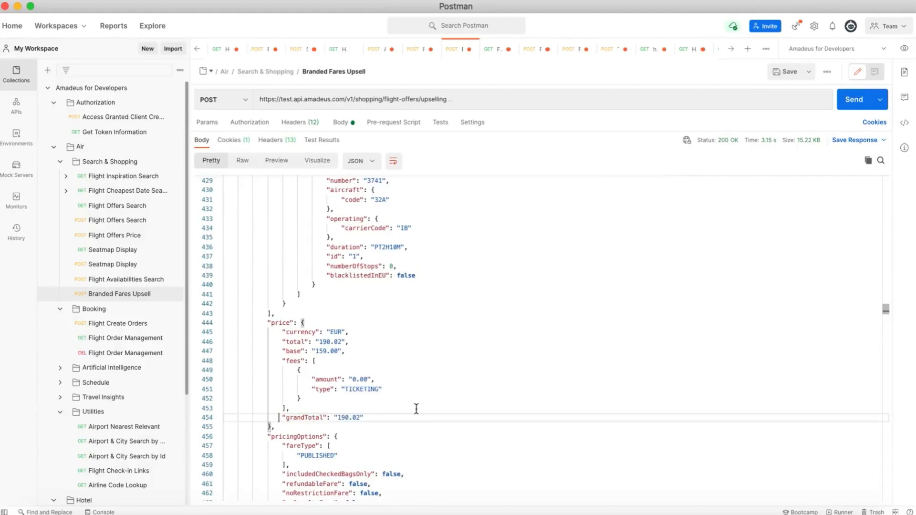
{"action": "scroll", "scroll_direction": "down", "scroll_amount": 3}
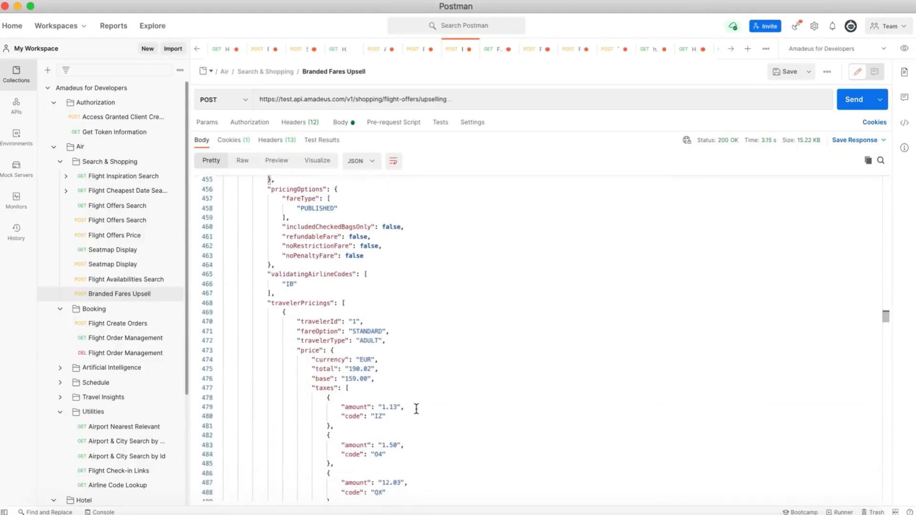
Step: Scroll to offer 4's fareDetailsBySegment and select the EMERGENCY SEAT SELECTION line
{"action": "scroll", "scroll_direction": "down", "scroll_amount": 3}
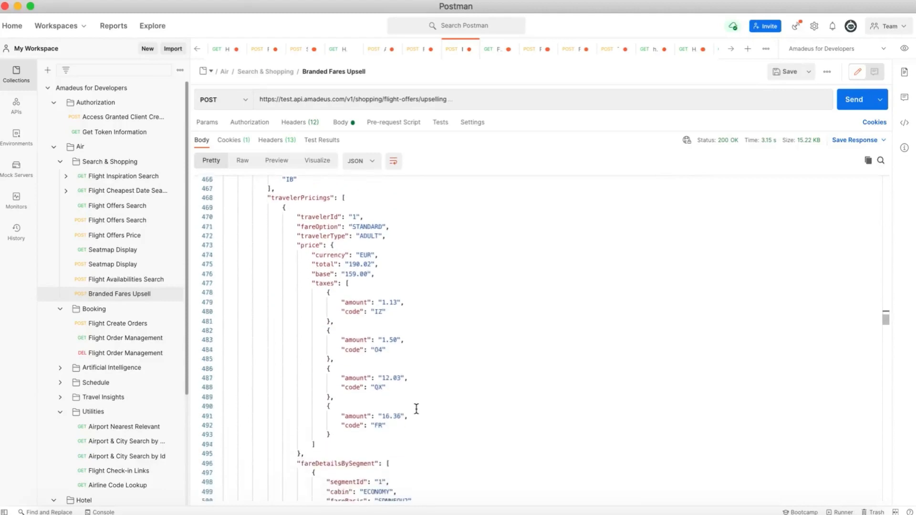
{"action": "scroll", "scroll_direction": "down", "scroll_amount": 3}
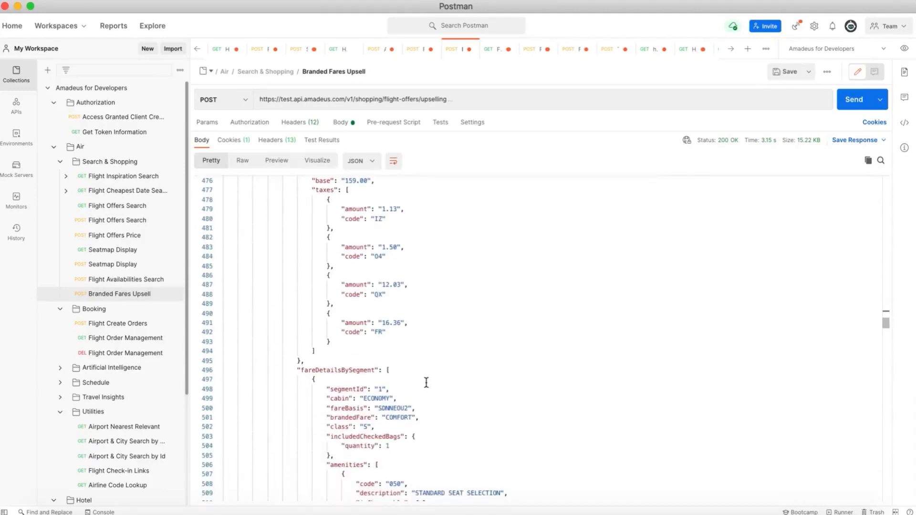
{"action": "scroll", "scroll_direction": "down", "scroll_amount": 3}
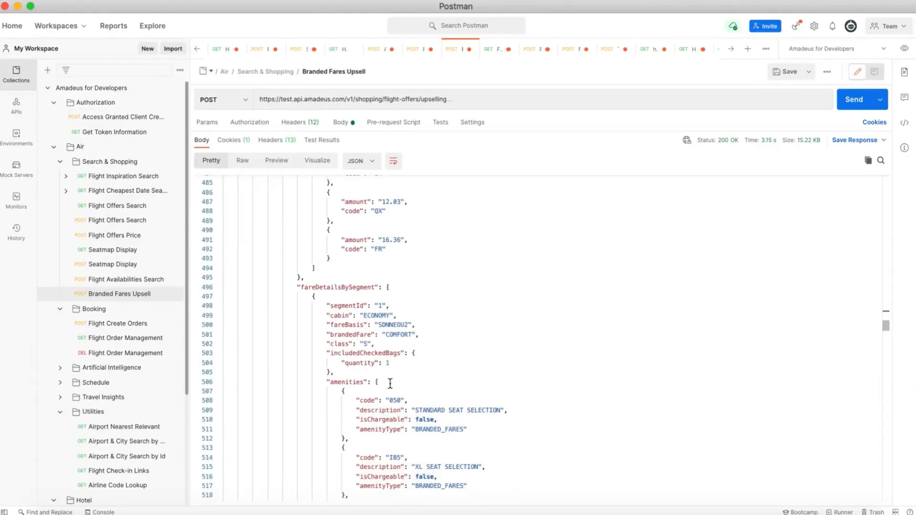
{"action": "mouse_move", "coordinate": [544, 381]}
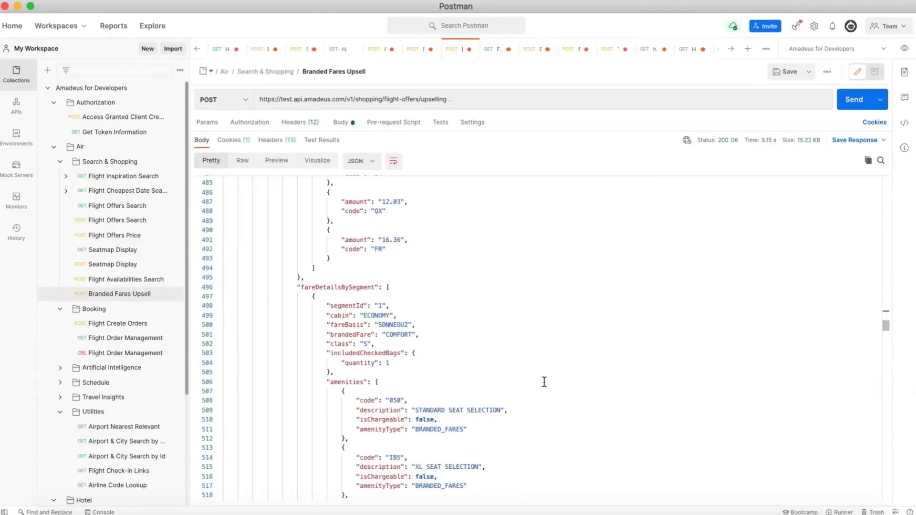
{"action": "scroll", "scroll_direction": "down", "scroll_amount": 3}
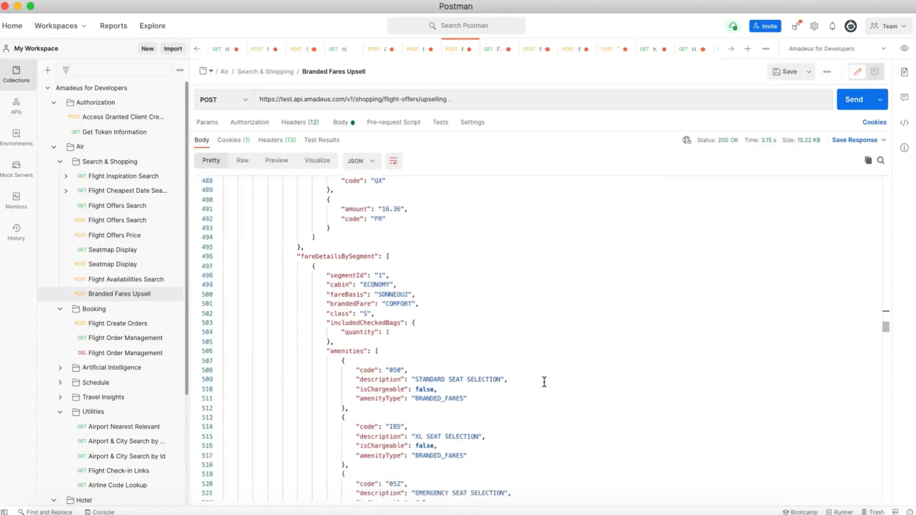
{"action": "scroll", "scroll_direction": "down", "scroll_amount": 3}
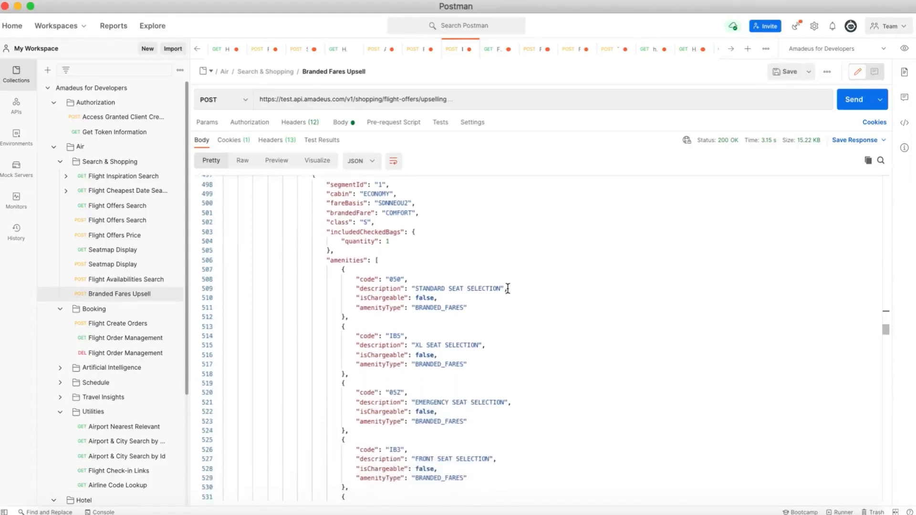
{"action": "double_click", "coordinate": [456, 289]}
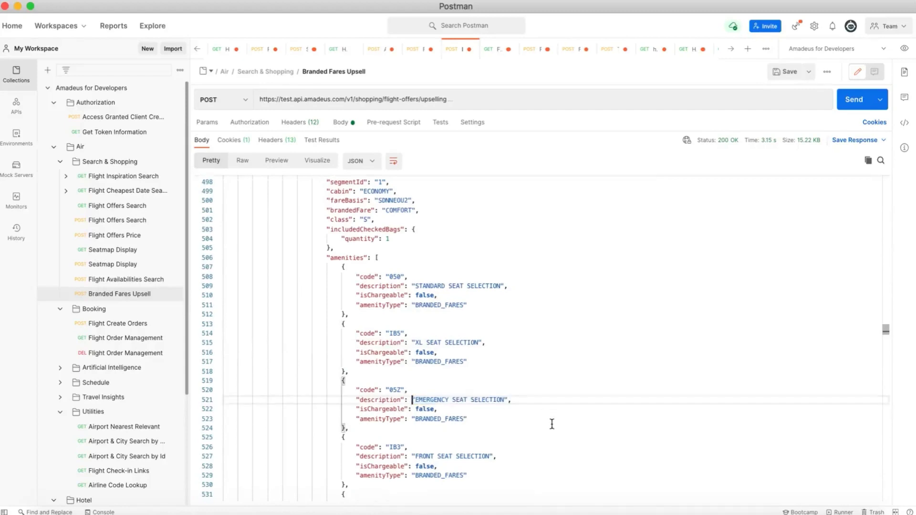
{"action": "scroll", "scroll_direction": "down", "scroll_amount": 3}
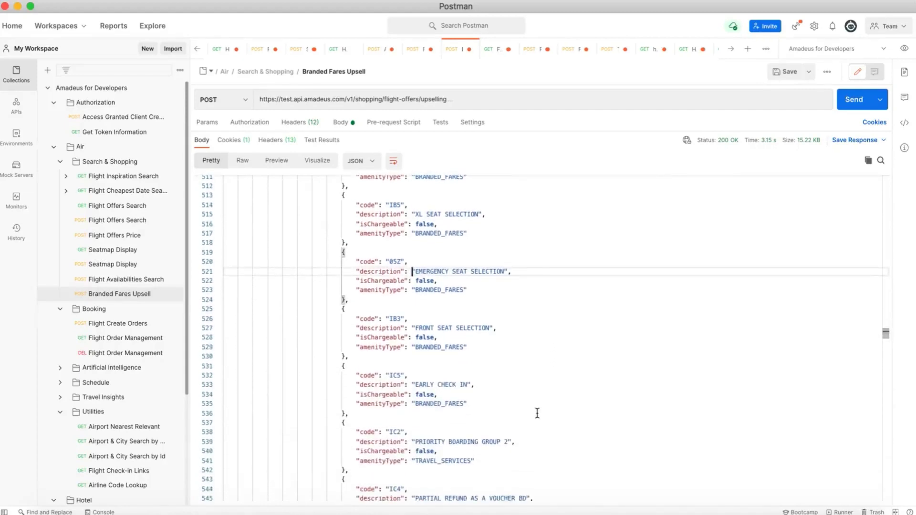
{"action": "mouse_move", "coordinate": [492, 392]}
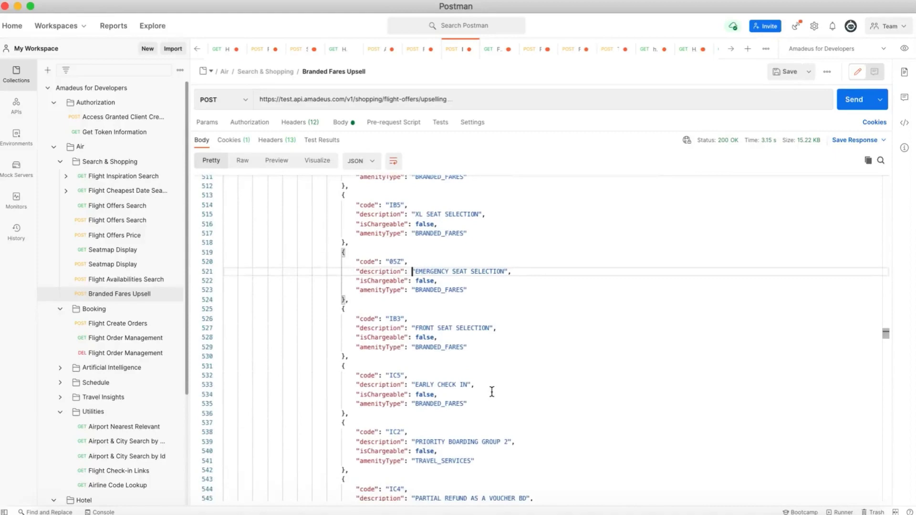
{"action": "scroll", "scroll_direction": "down", "scroll_amount": 3}
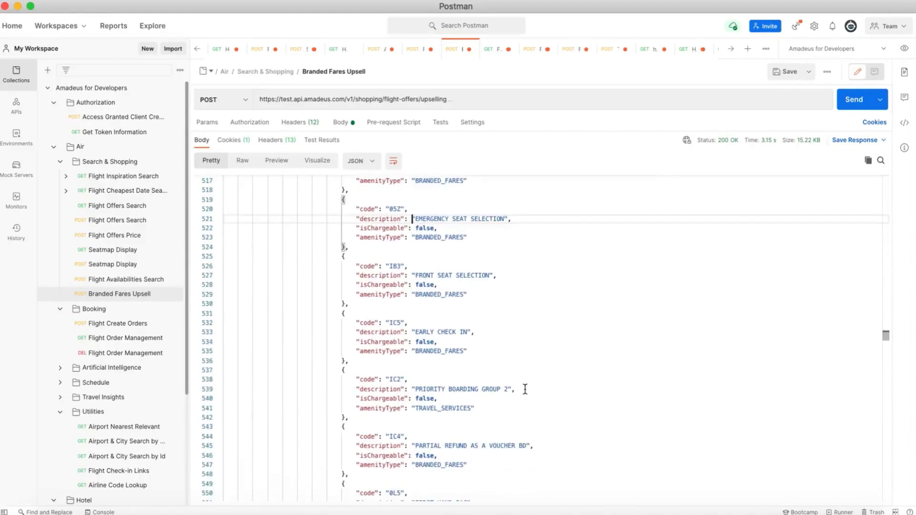
{"action": "scroll", "scroll_direction": "down", "scroll_amount": 3}
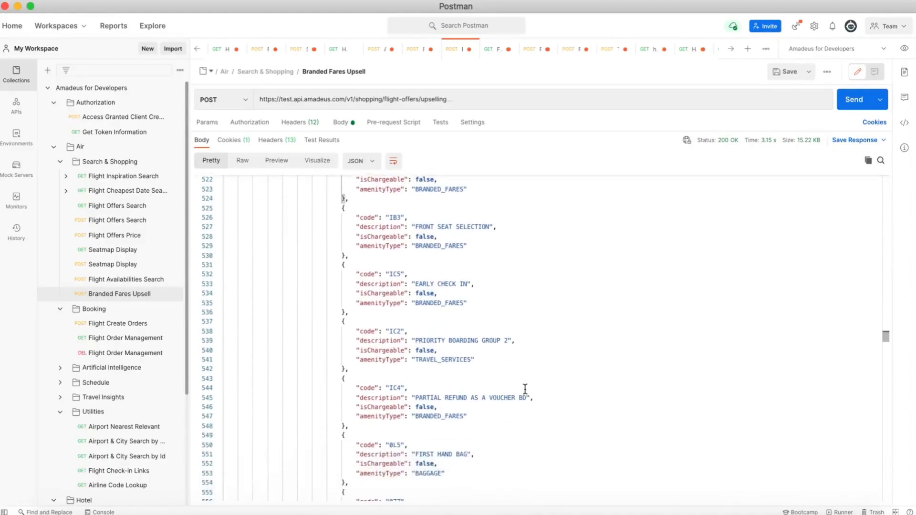
{"action": "mouse_move", "coordinate": [563, 397]}
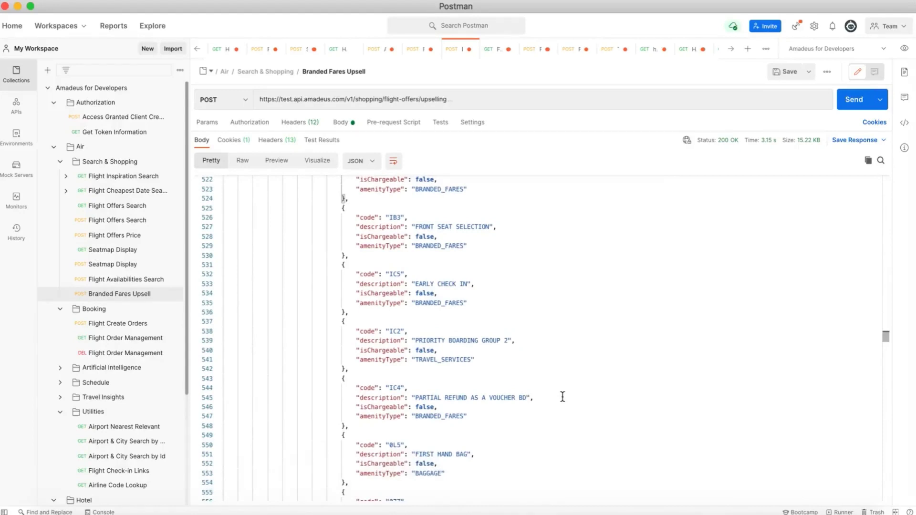
{"action": "scroll", "scroll_direction": "down", "scroll_amount": 3}
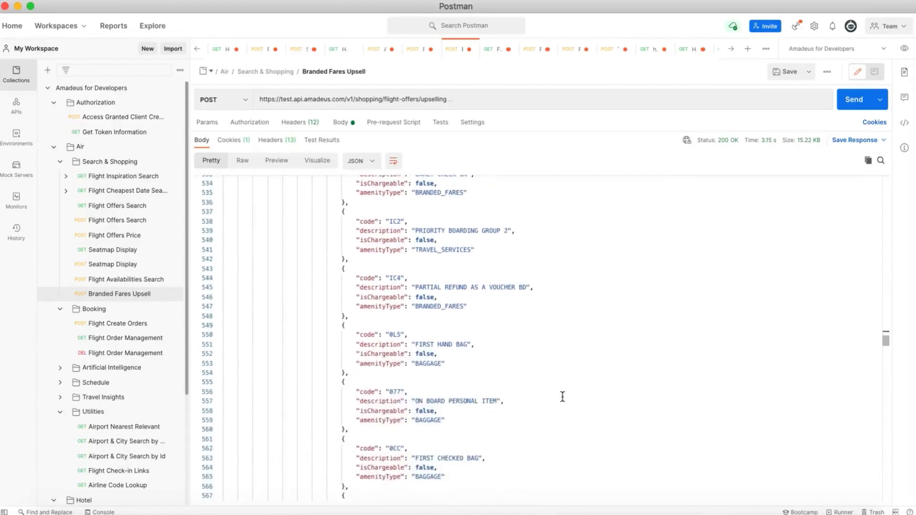
{"action": "scroll", "scroll_direction": "down", "scroll_amount": 3}
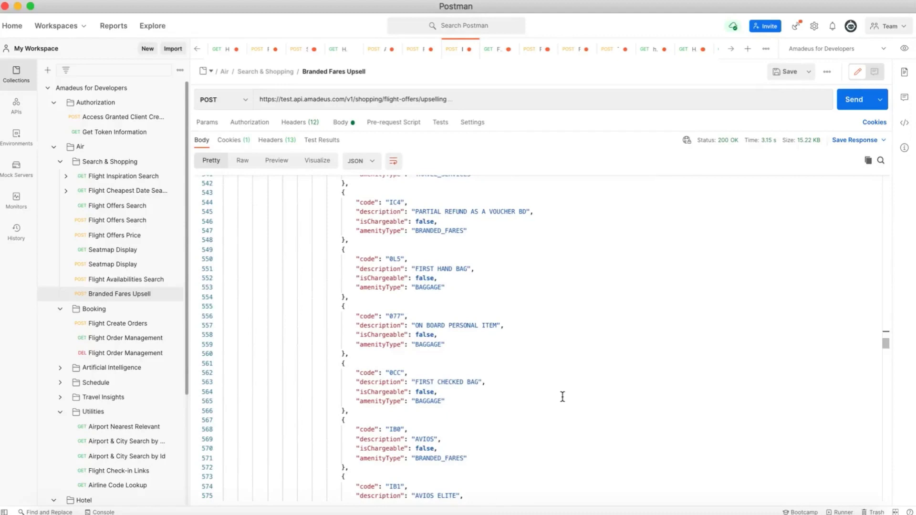
{"action": "scroll", "scroll_direction": "down", "scroll_amount": 3}
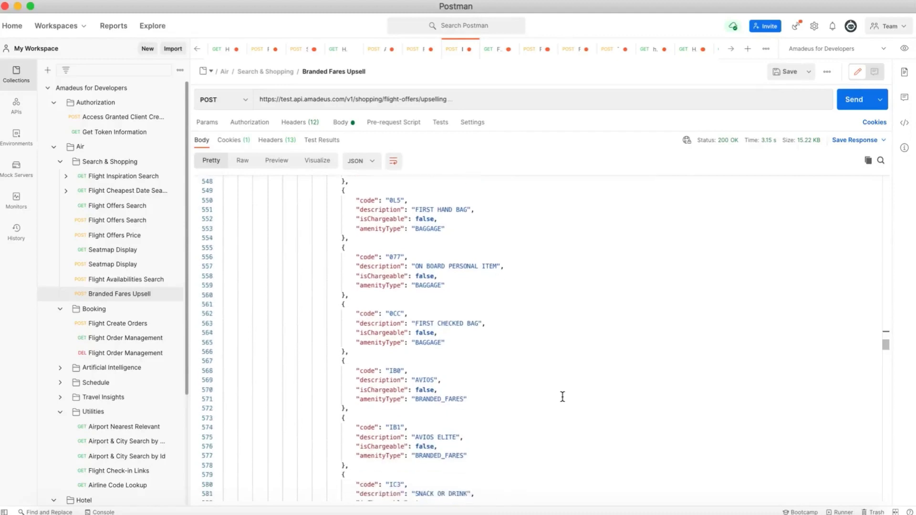
{"action": "scroll", "scroll_direction": "down", "scroll_amount": 3}
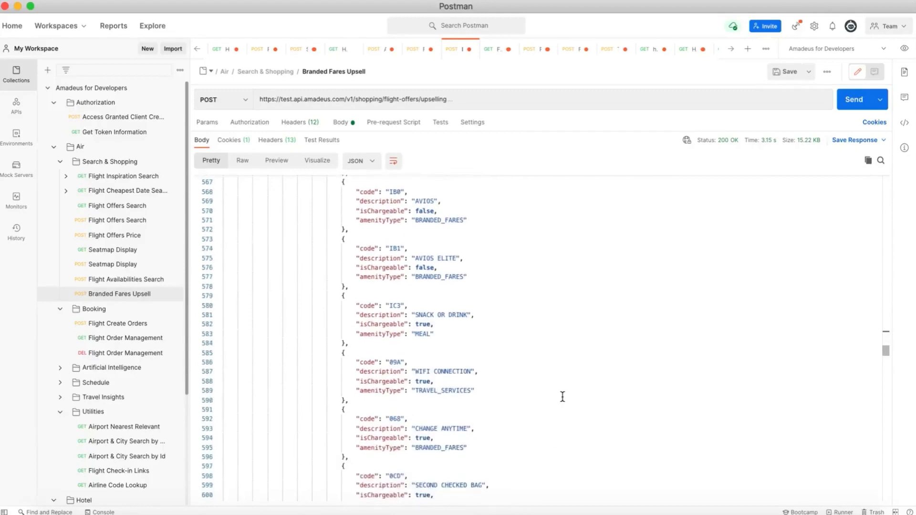